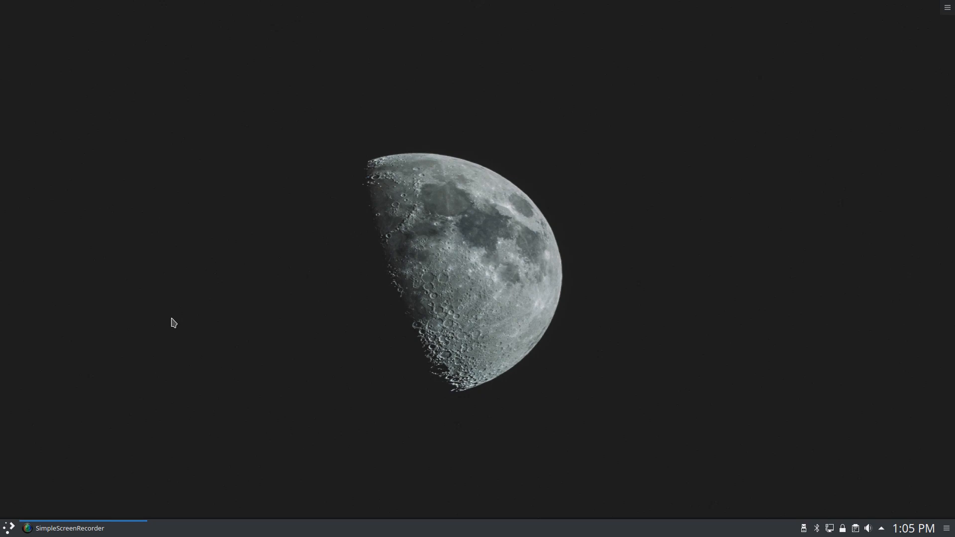
# Search the application launcher for "sys" and launch System Settings.
pyautogui.click(6, 528)
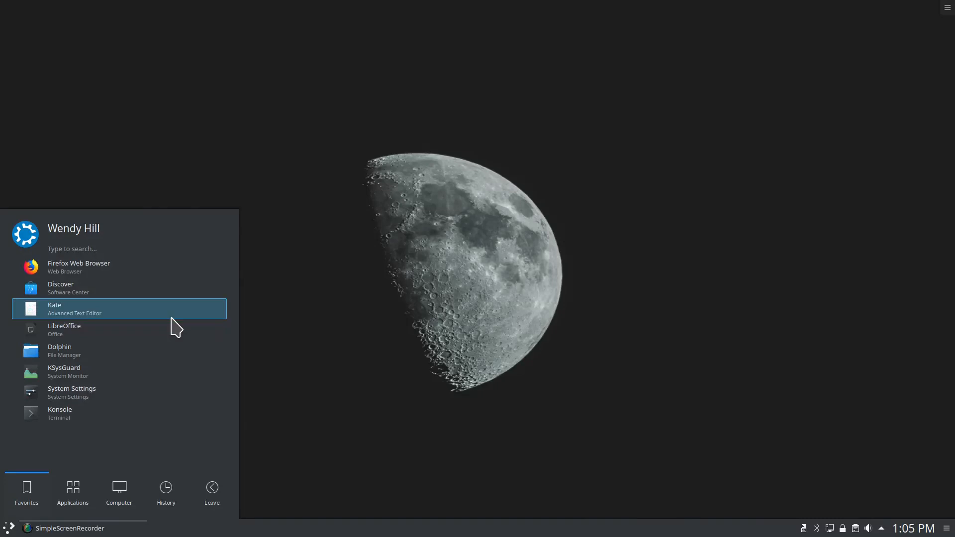
pyautogui.write('sys')
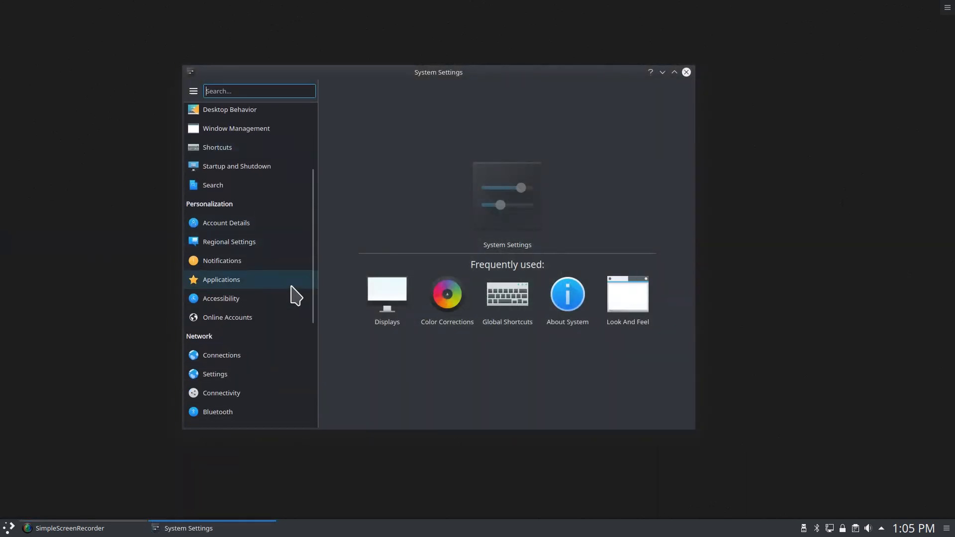
# Show Color Corrections and expand the SAMSUNG, DELL E2715H and both 2279WH displays' profiles.
pyautogui.click(447, 294)
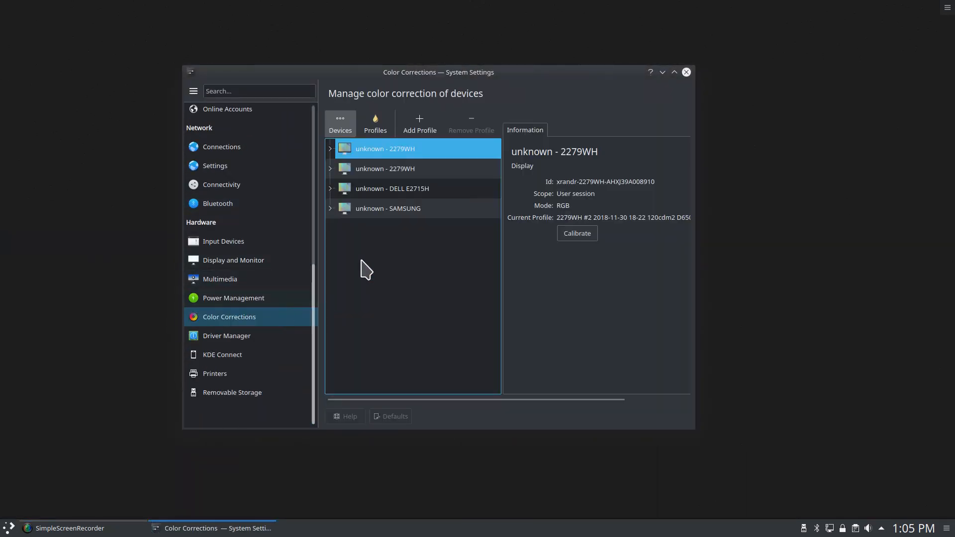
pyautogui.click(387, 208)
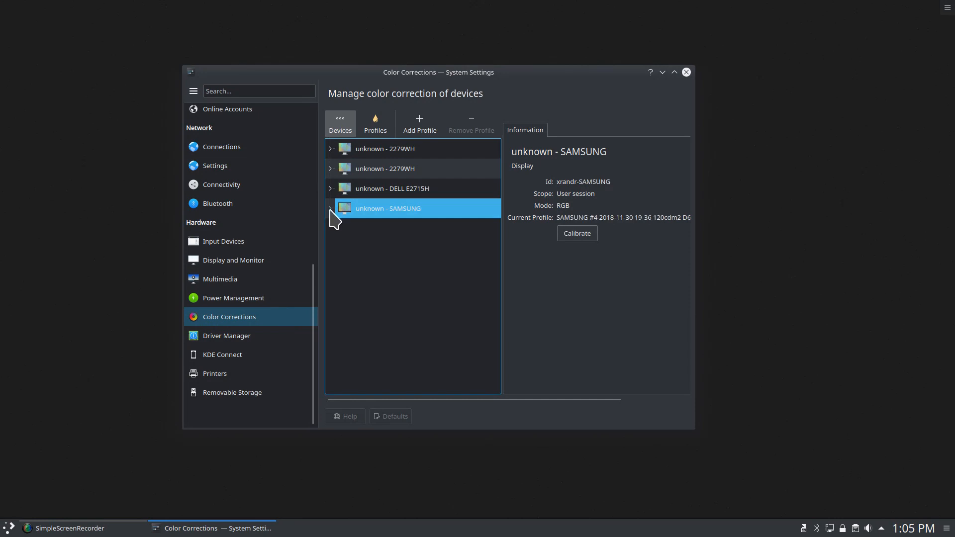
pyautogui.click(330, 209)
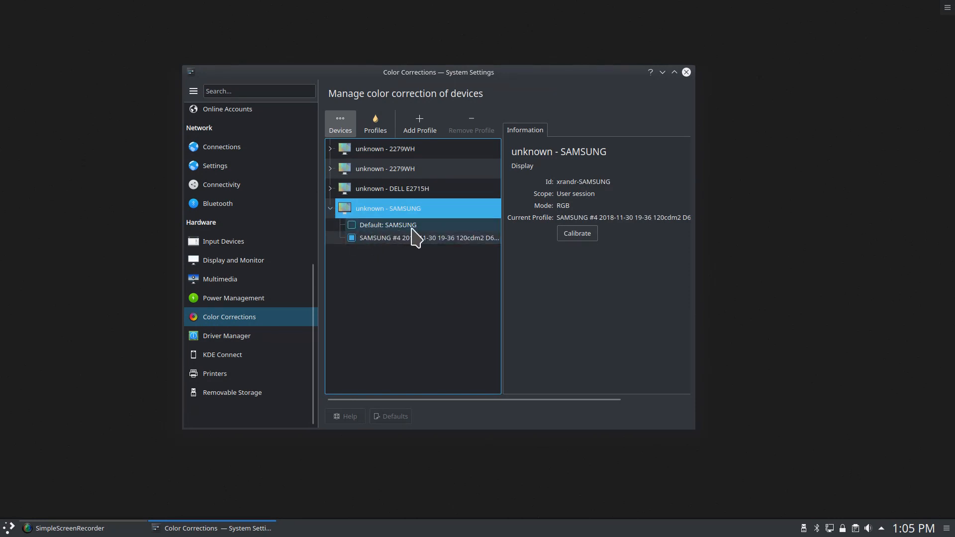
pyautogui.moveTo(376, 249)
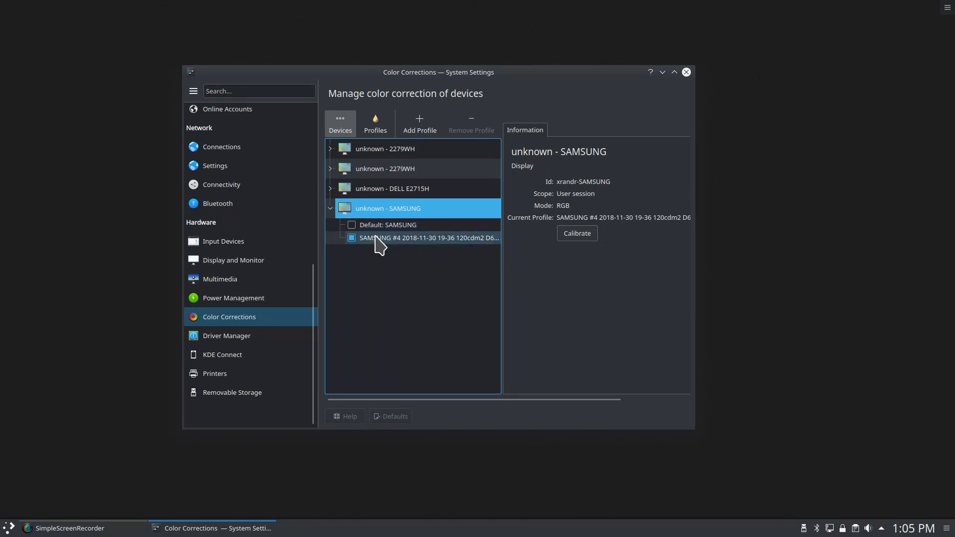
pyautogui.moveTo(474, 253)
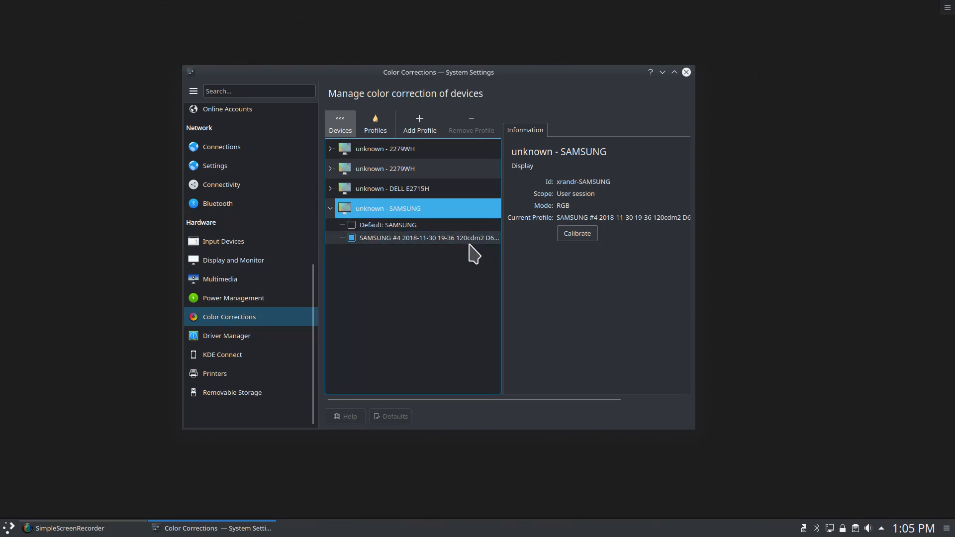
pyautogui.click(331, 189)
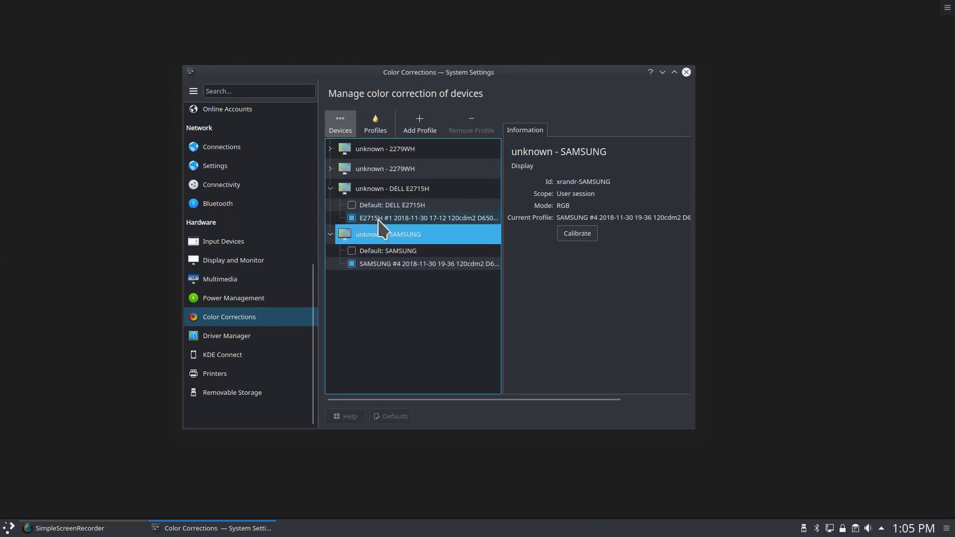
pyautogui.click(331, 168)
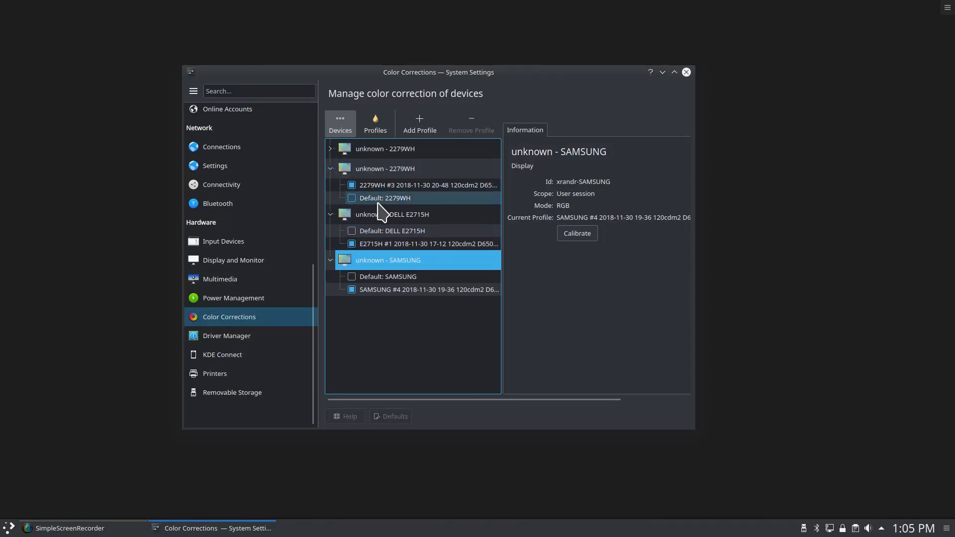
pyautogui.click(332, 149)
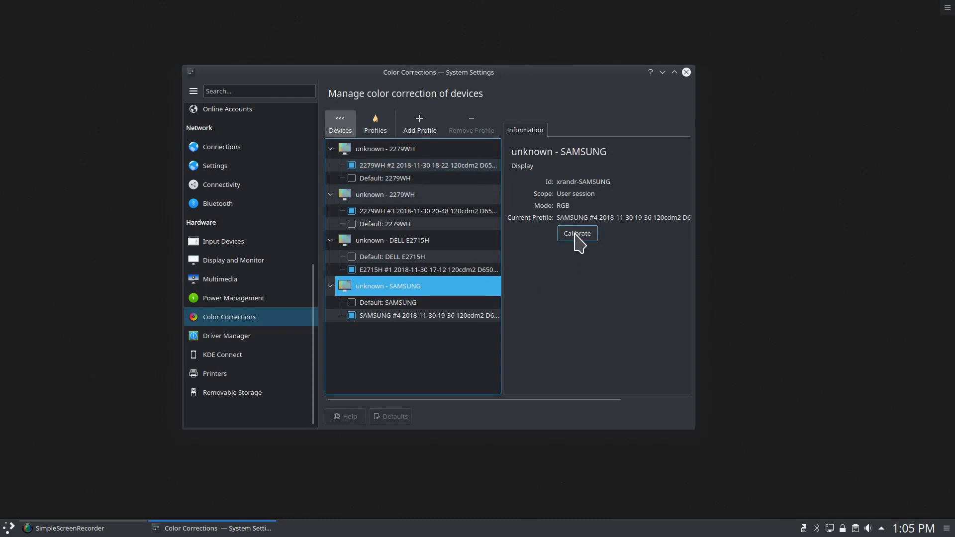
pyautogui.moveTo(576, 242)
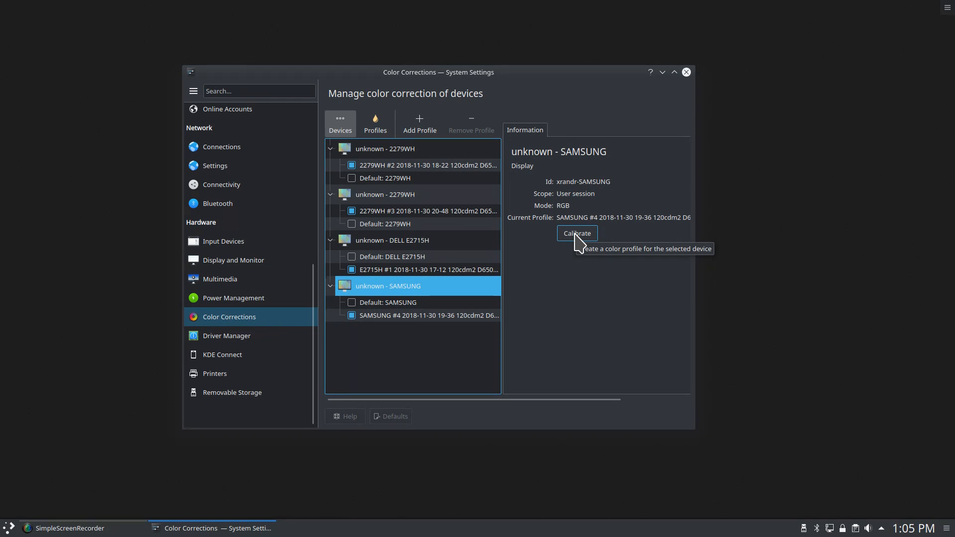
pyautogui.moveTo(698, 78)
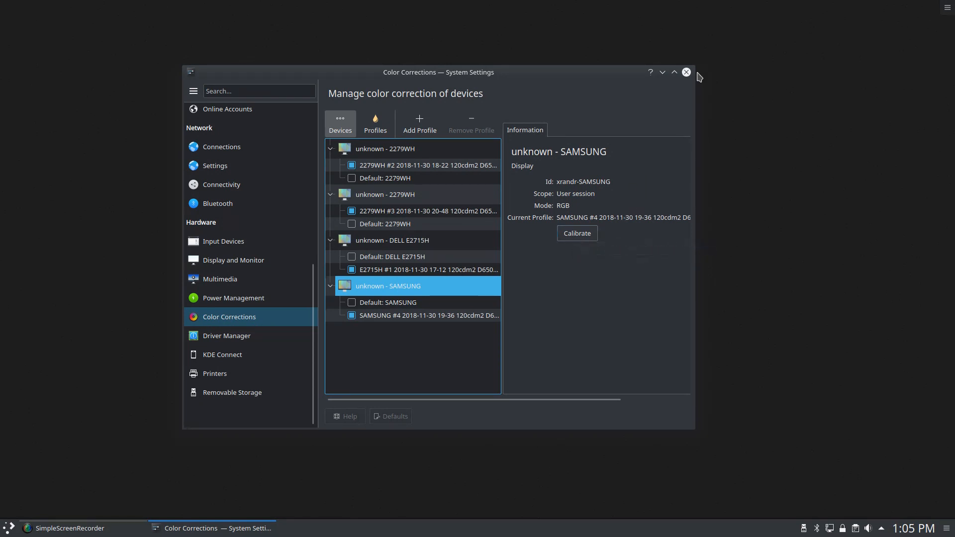
# Close System Settings and launch DisplayCAL from the launcher.
pyautogui.click(686, 72)
pyautogui.write('dis')
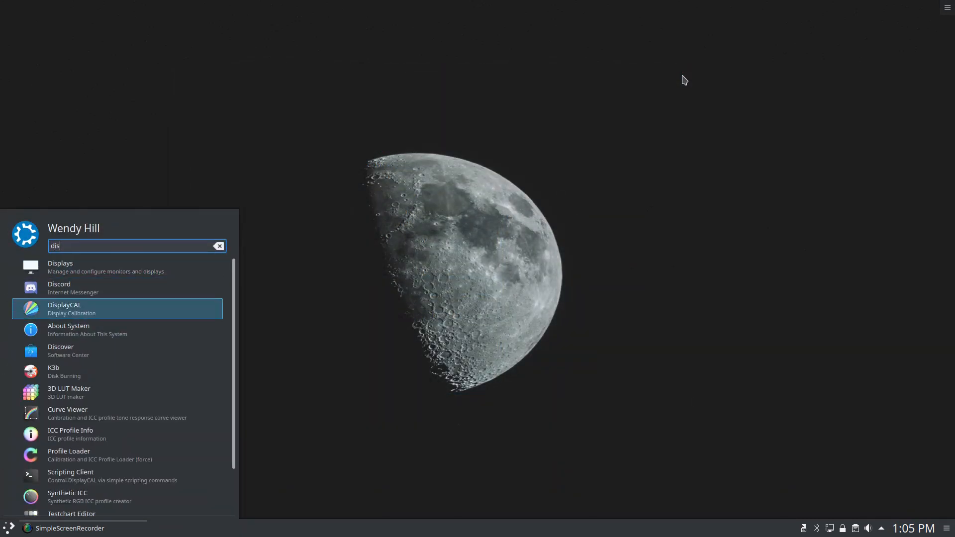
pyautogui.click(65, 308)
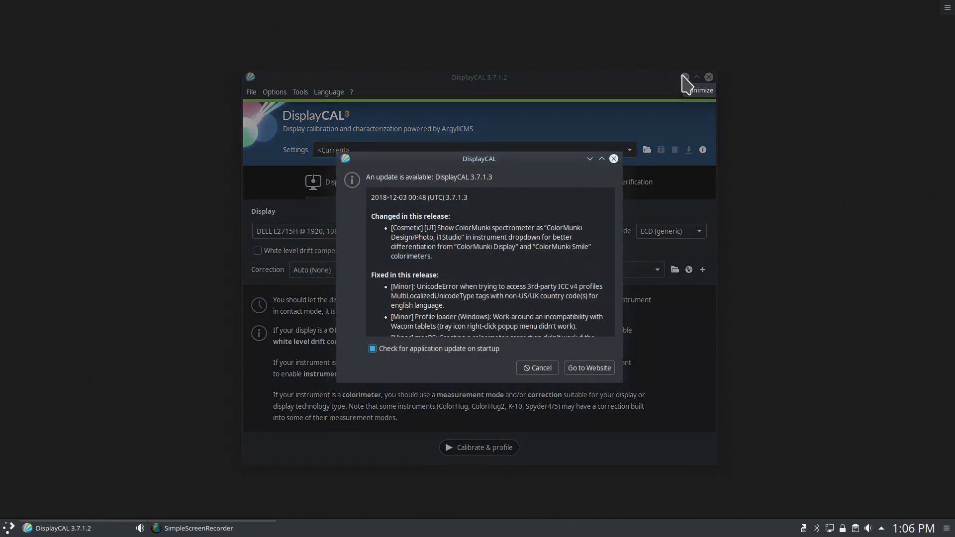
pyautogui.moveTo(613, 158)
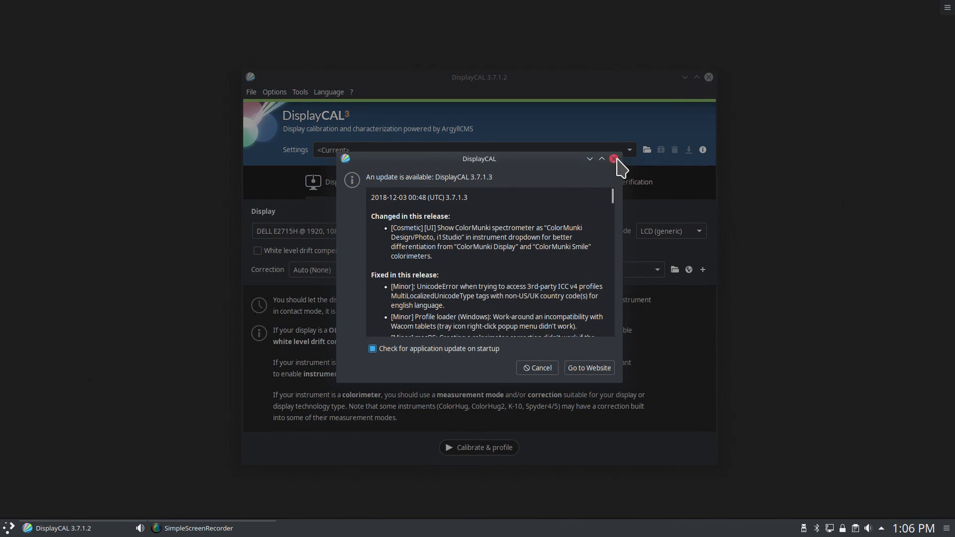
# Dismiss the update notice and contribution prompt to reach the Display & instrument page.
pyautogui.click(614, 158)
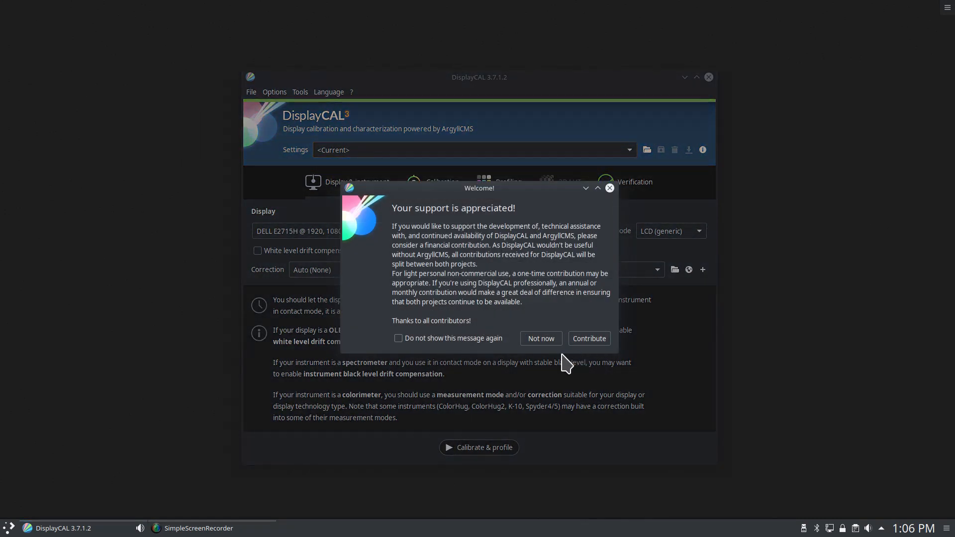
pyautogui.click(541, 338)
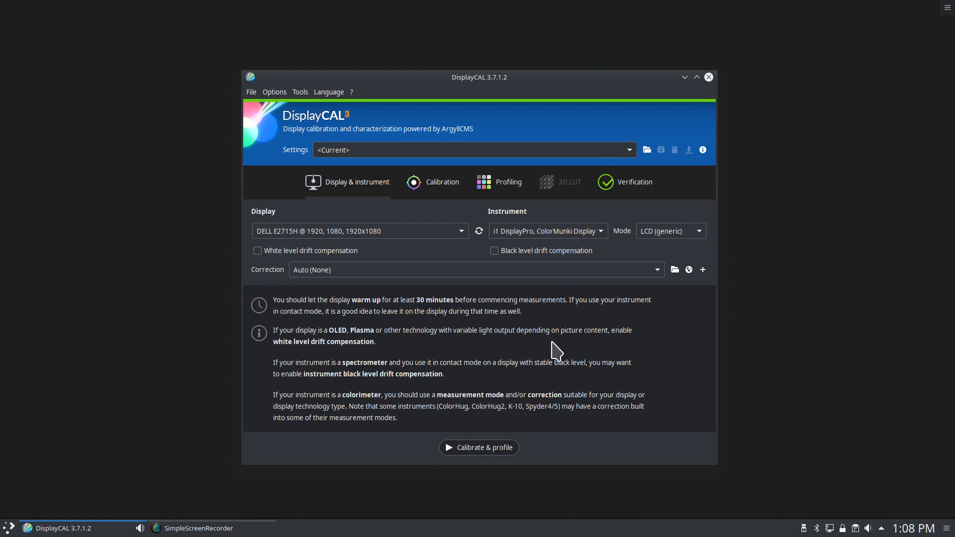
pyautogui.moveTo(484, 259)
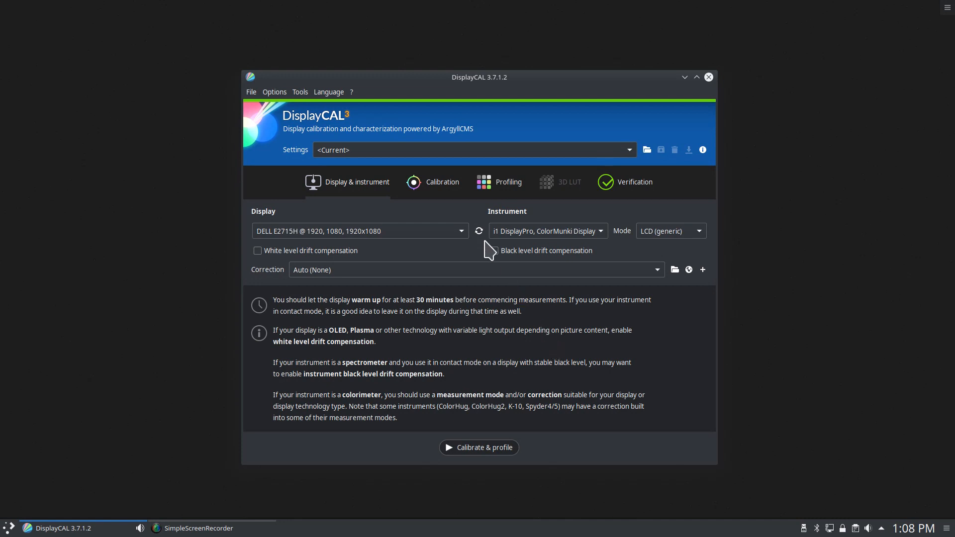
pyautogui.moveTo(397, 253)
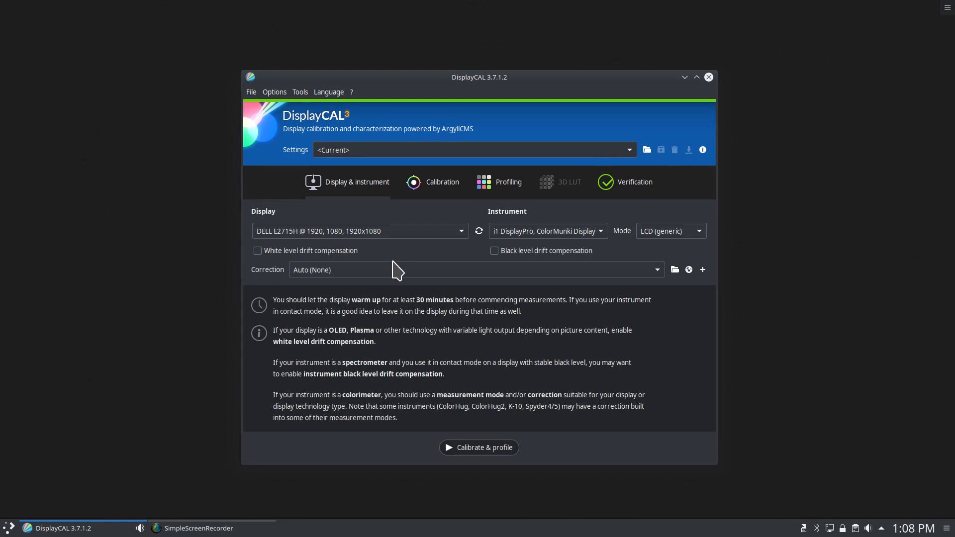
pyautogui.moveTo(371, 301)
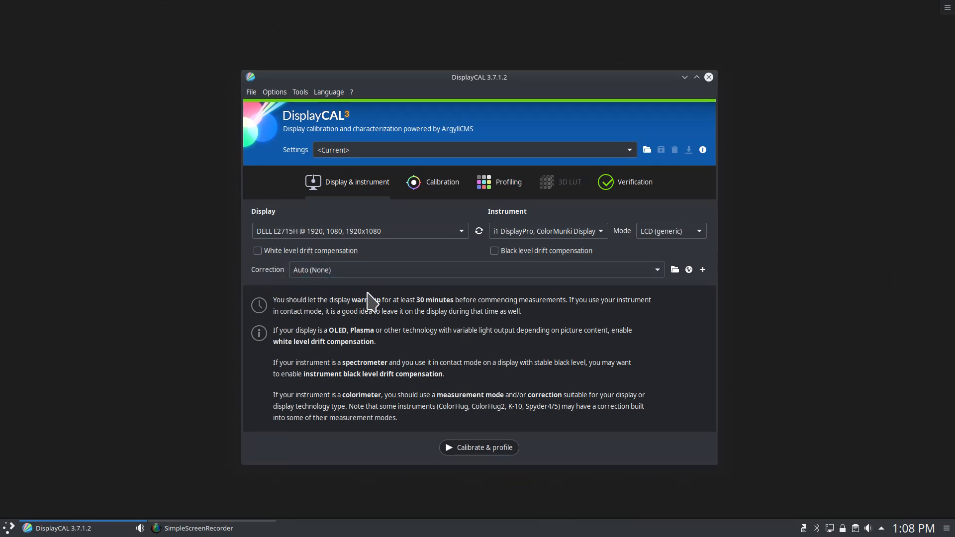
pyautogui.moveTo(308, 296)
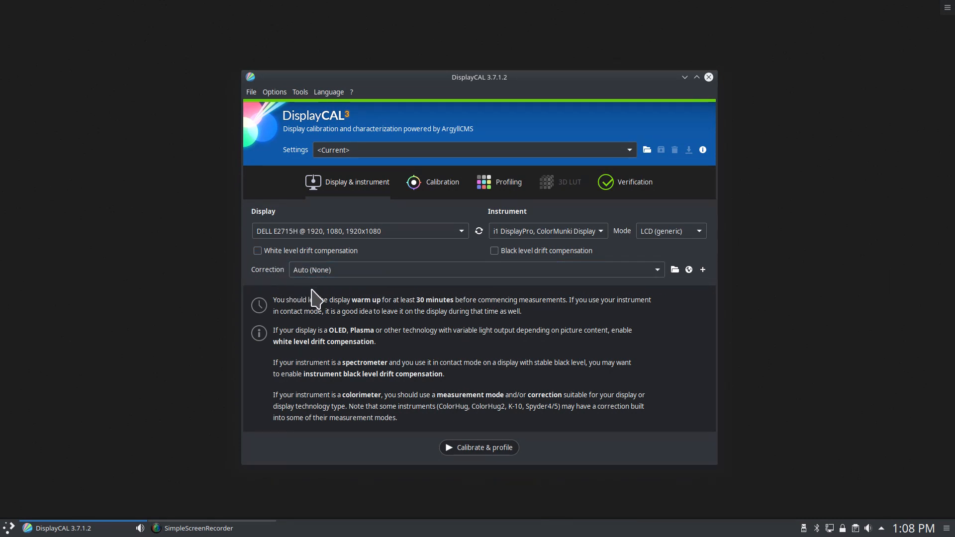
# Show the Calibration settings with 6500 K whitepoint, 120 cd/m² white level and Gamma 2.2.
pyautogui.click(441, 182)
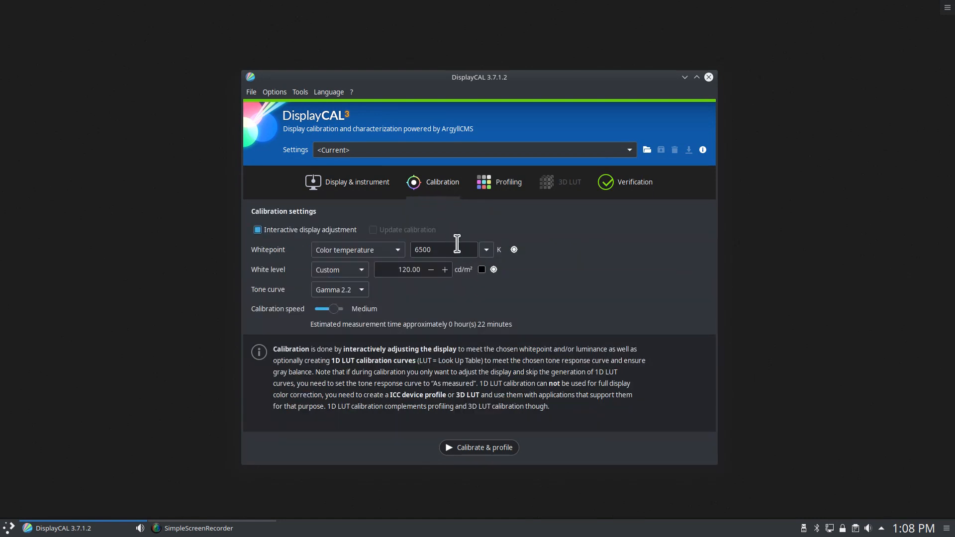
pyautogui.moveTo(414, 293)
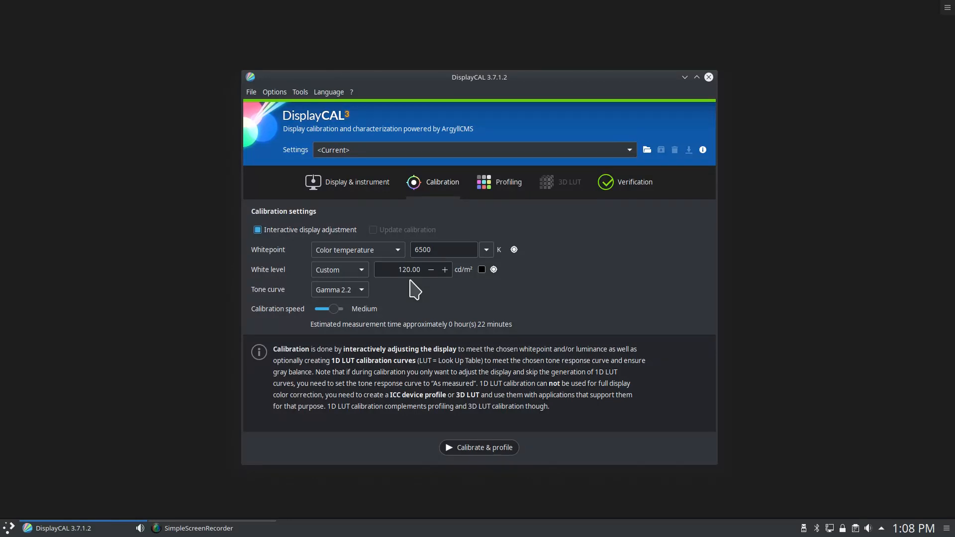
pyautogui.moveTo(465, 250)
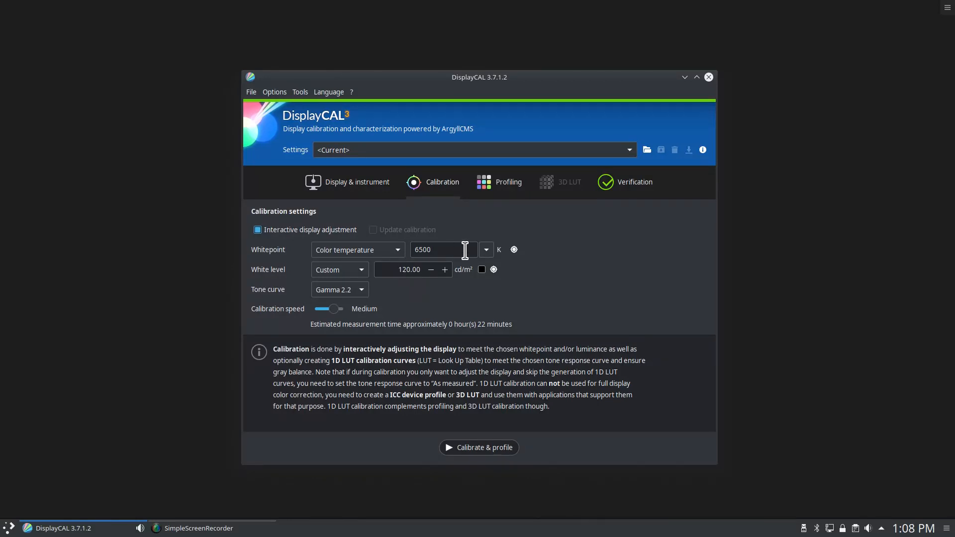
pyautogui.moveTo(349, 293)
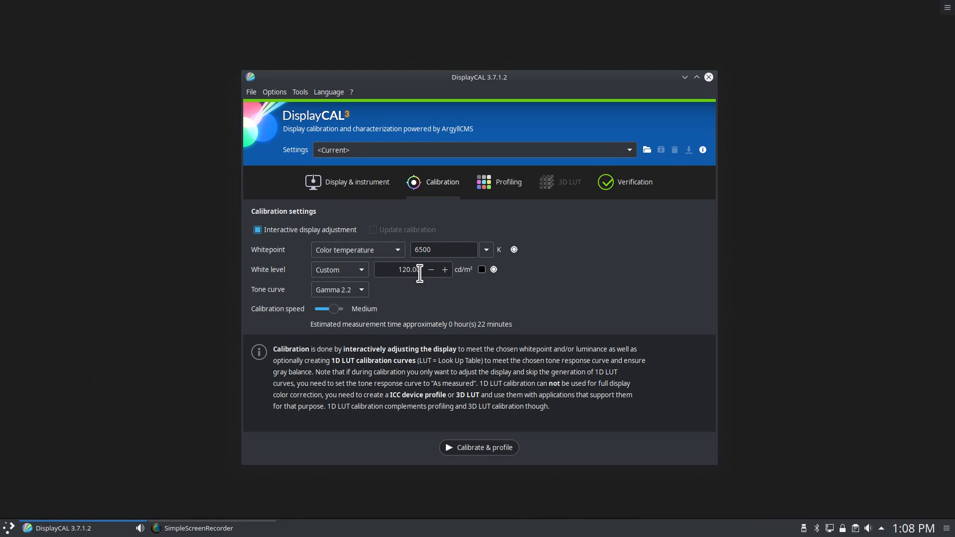
pyautogui.moveTo(390, 317)
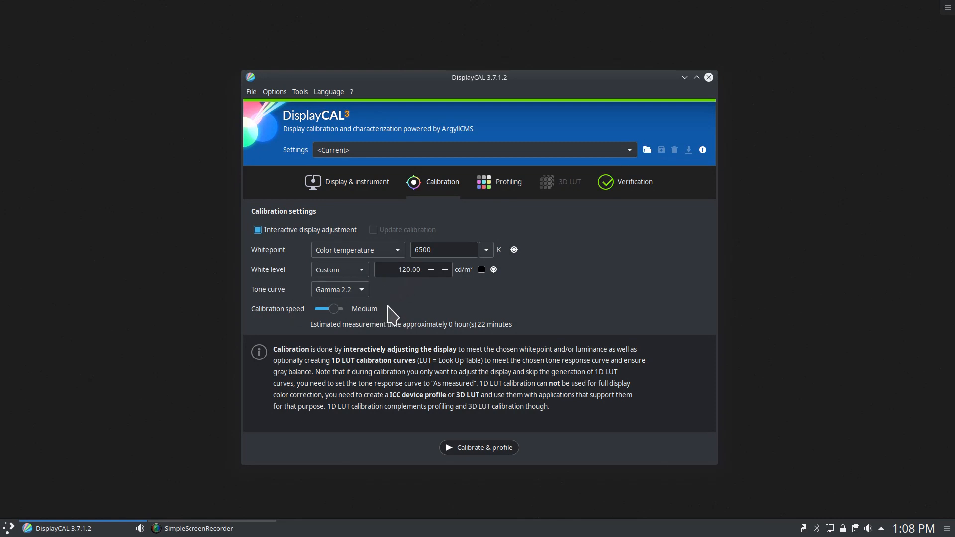
pyautogui.moveTo(378, 309)
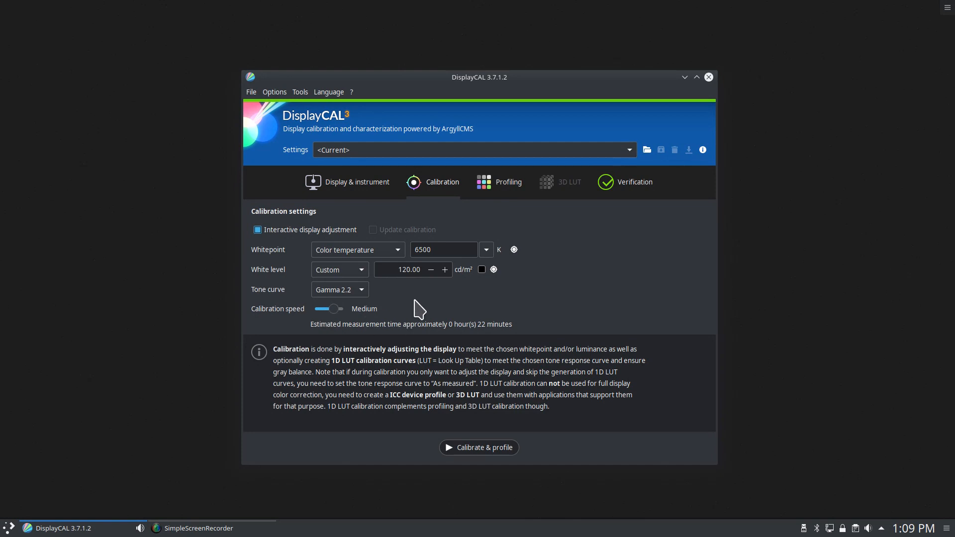
# Show the Profiling settings and adjust the patch slider, settling on 833 patches.
pyautogui.click(507, 182)
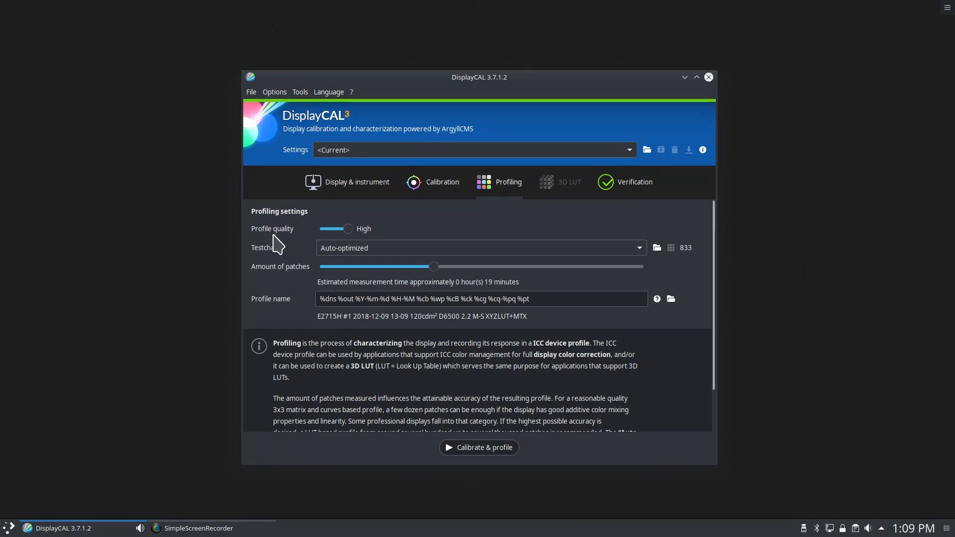
pyautogui.moveTo(431, 247)
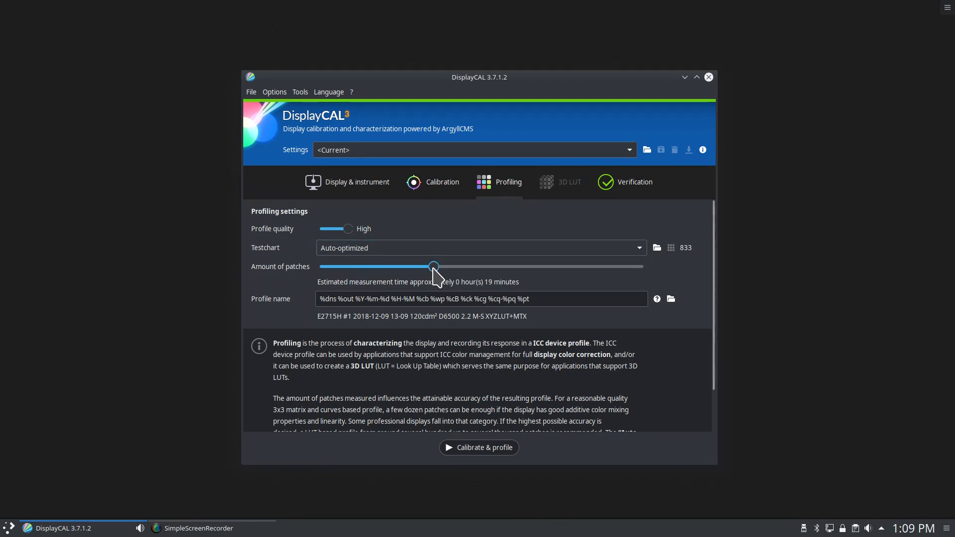
pyautogui.moveTo(433, 266); pyautogui.dragTo(379, 267)
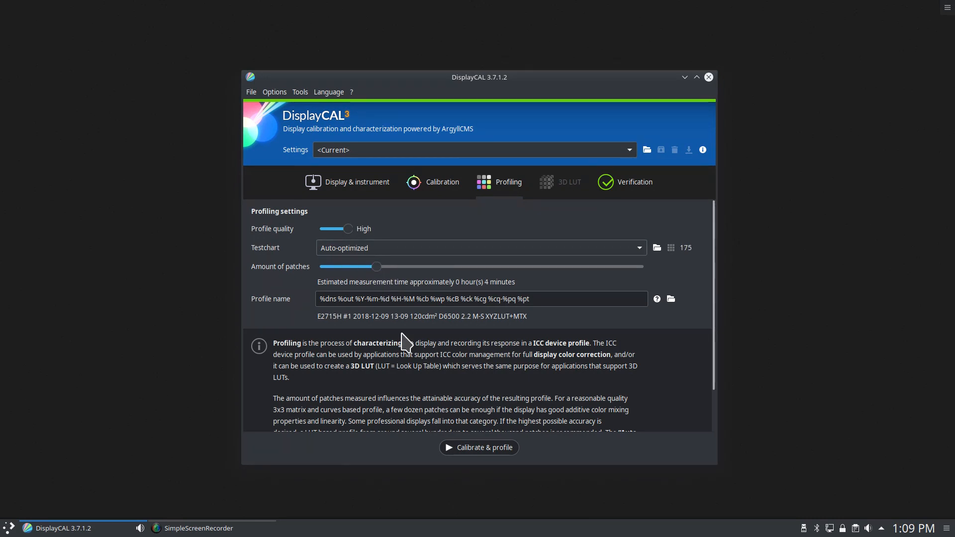
pyautogui.moveTo(407, 331)
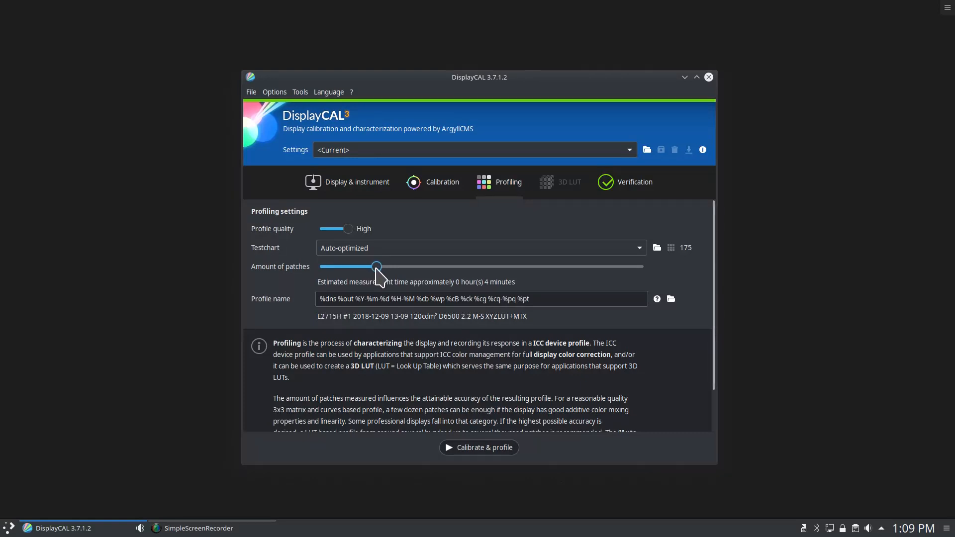
pyautogui.moveTo(376, 266); pyautogui.dragTo(426, 266)
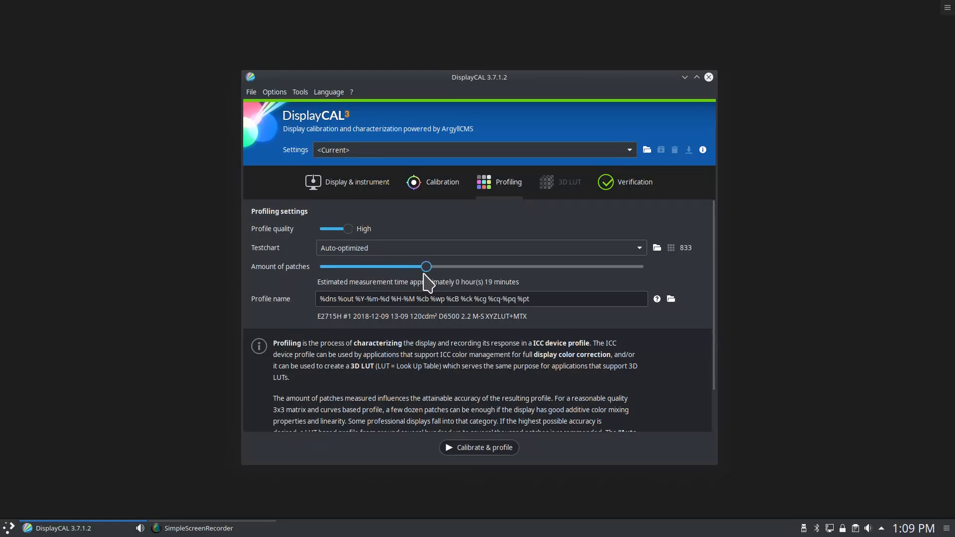
pyautogui.moveTo(427, 266); pyautogui.dragTo(434, 266)
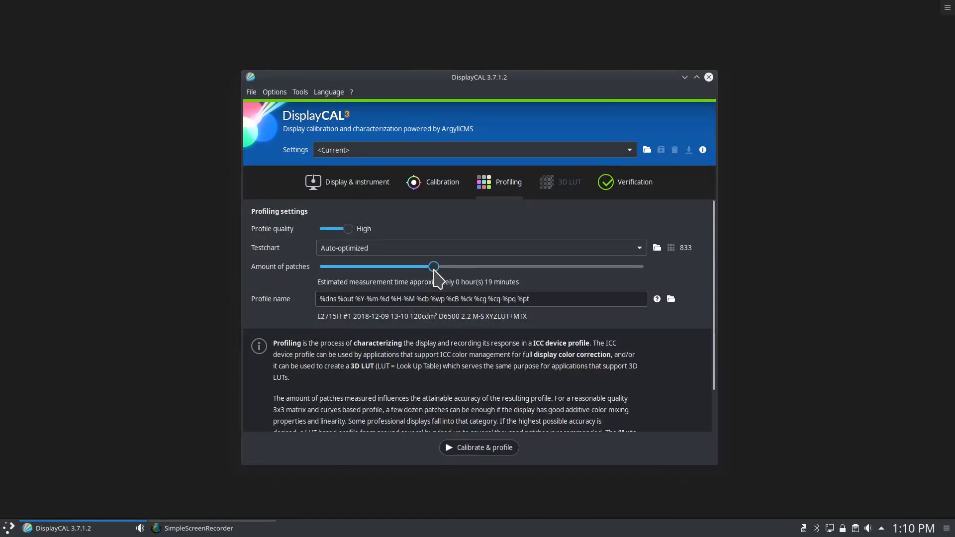
# Try the maximum 11140 and 3454 patches, then return the patch count to 833.
pyautogui.moveTo(433, 267); pyautogui.dragTo(642, 266)
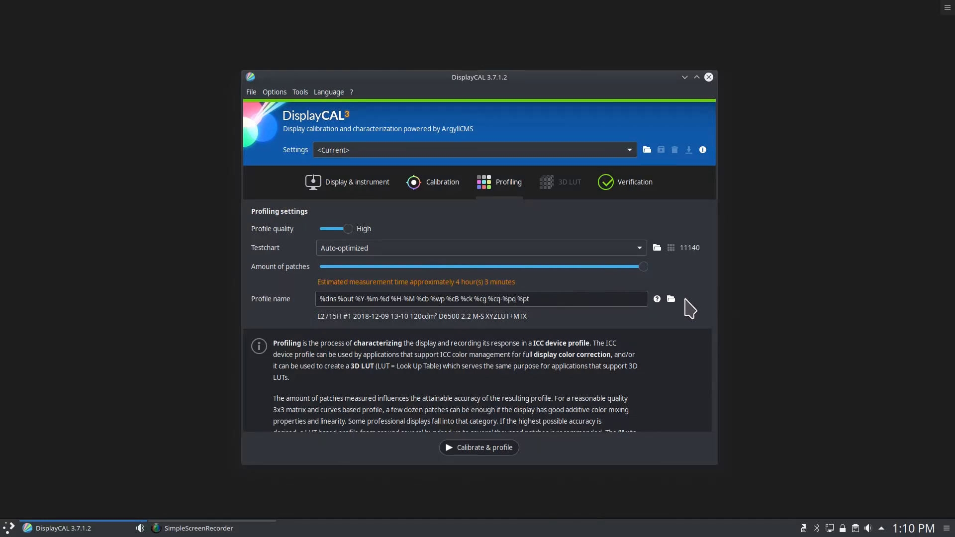
pyautogui.moveTo(707, 285)
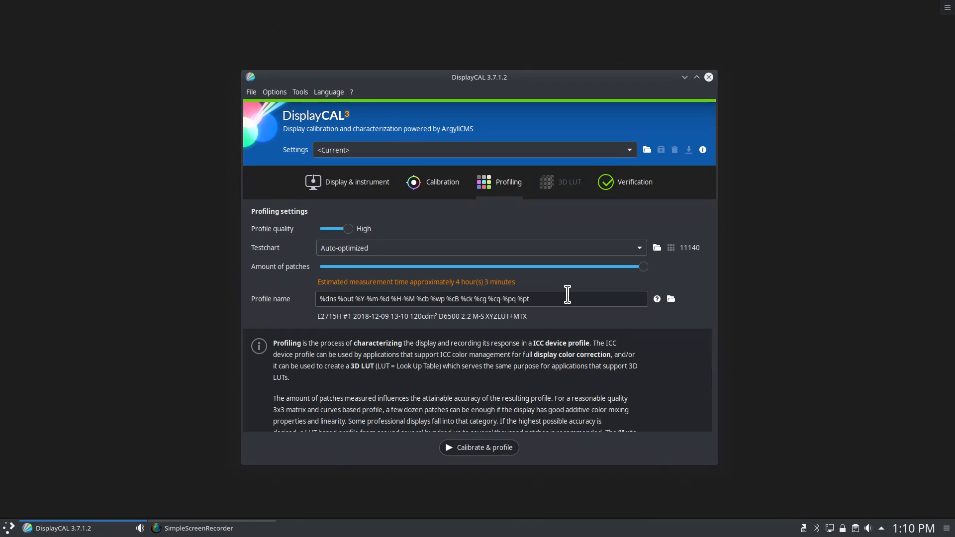
pyautogui.moveTo(643, 266); pyautogui.dragTo(531, 267)
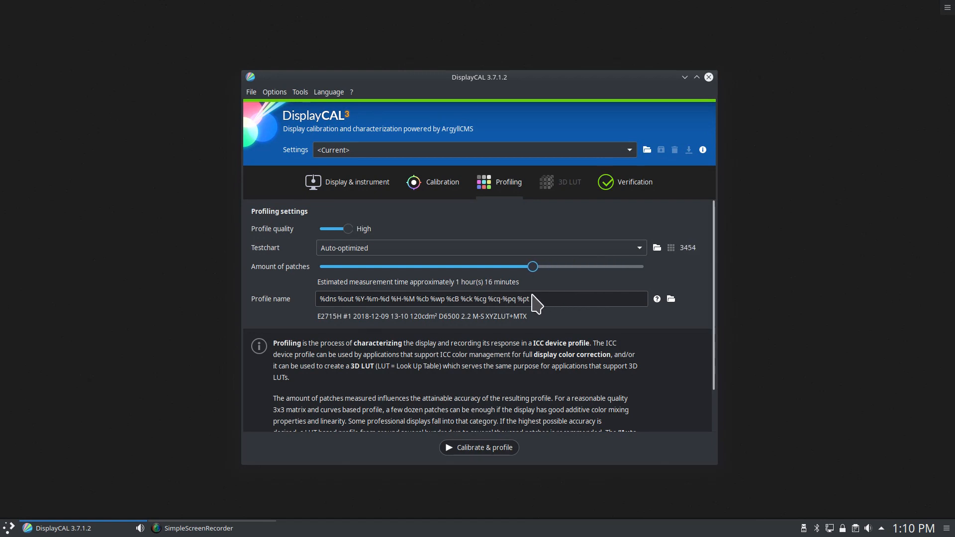
pyautogui.moveTo(531, 267); pyautogui.dragTo(438, 266)
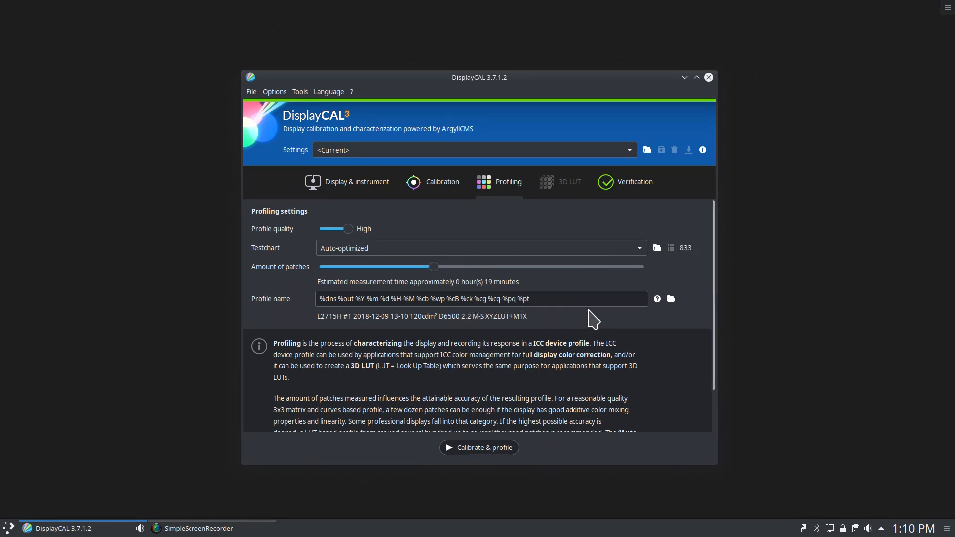
pyautogui.moveTo(508, 277)
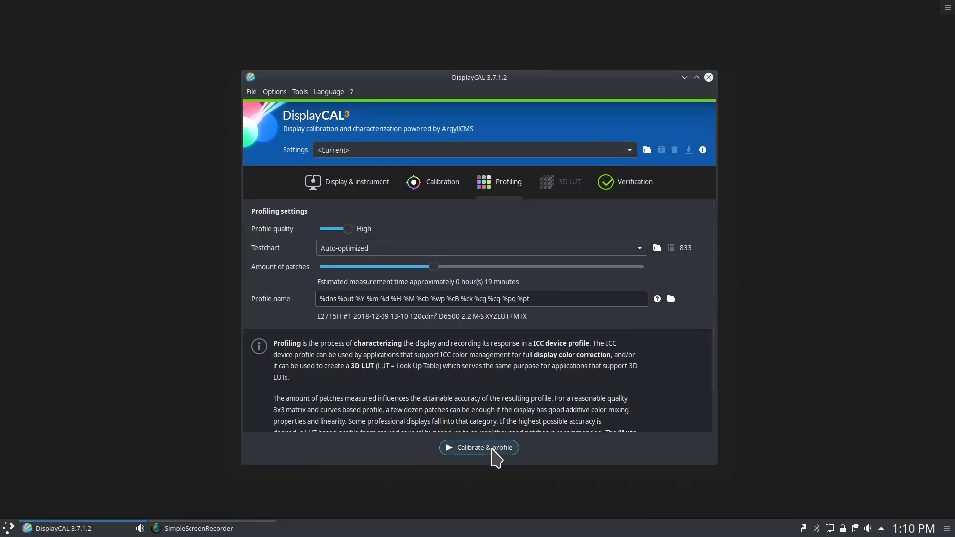
# Start Calibrate & profile so the Measurement area window appears.
pyautogui.click(478, 448)
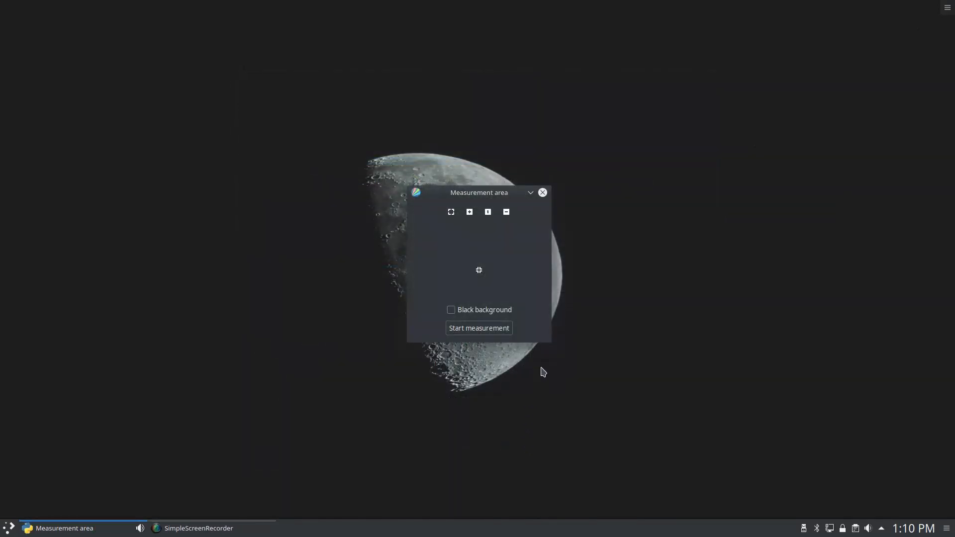
pyautogui.moveTo(441, 281)
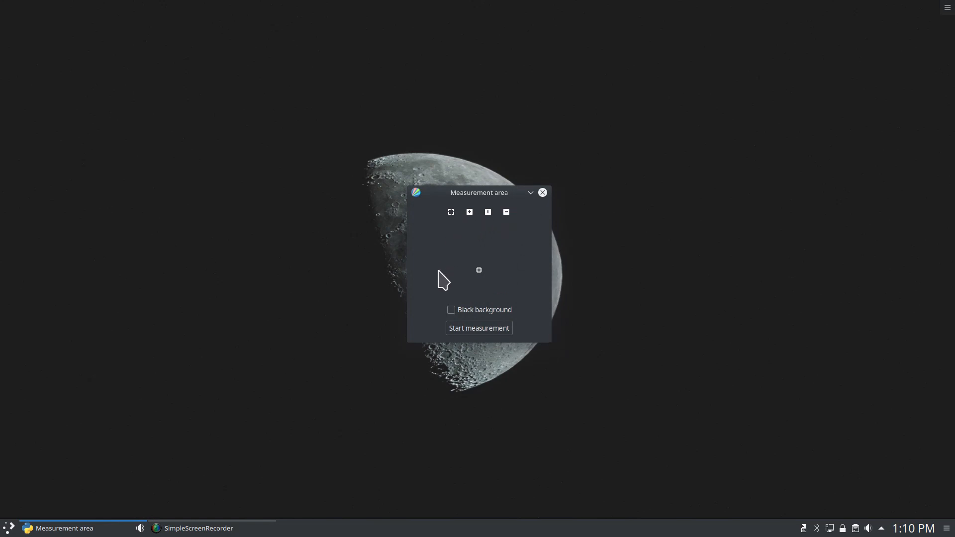